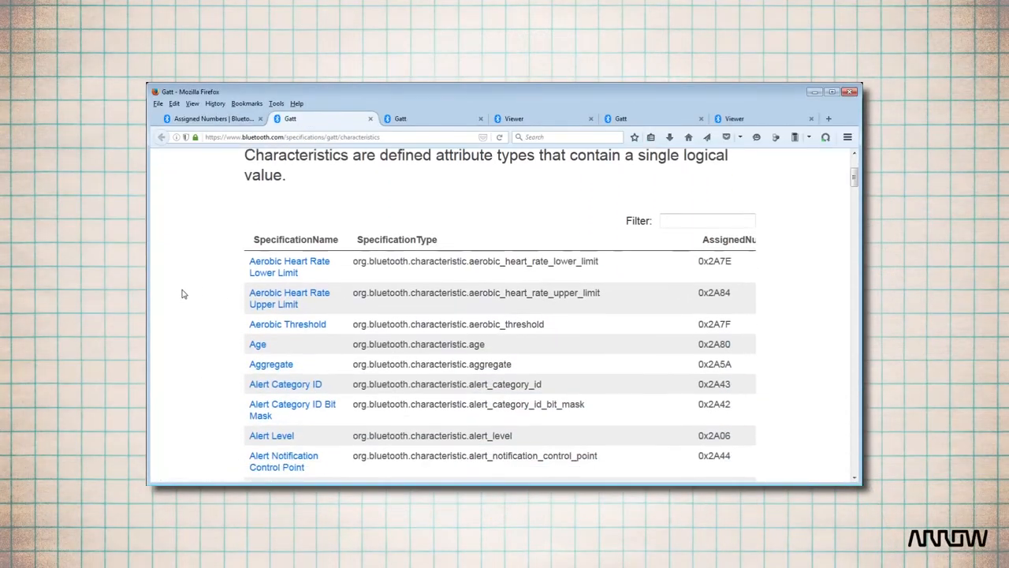
Open the Battery Level characteristic (0x2A19) from the characteristics list in a new tab and view it
scroll(down, 3)
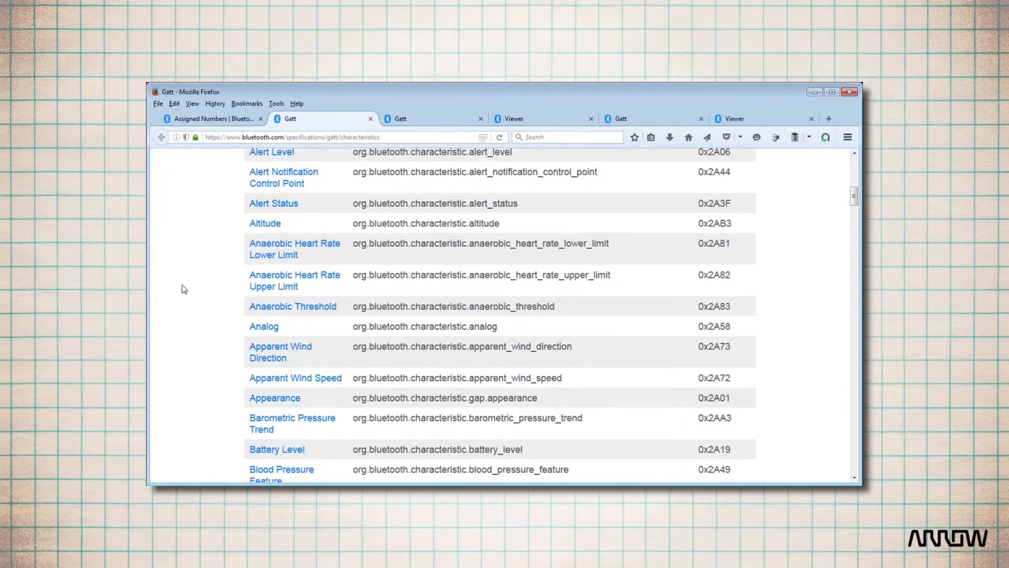
right_click(277, 296)
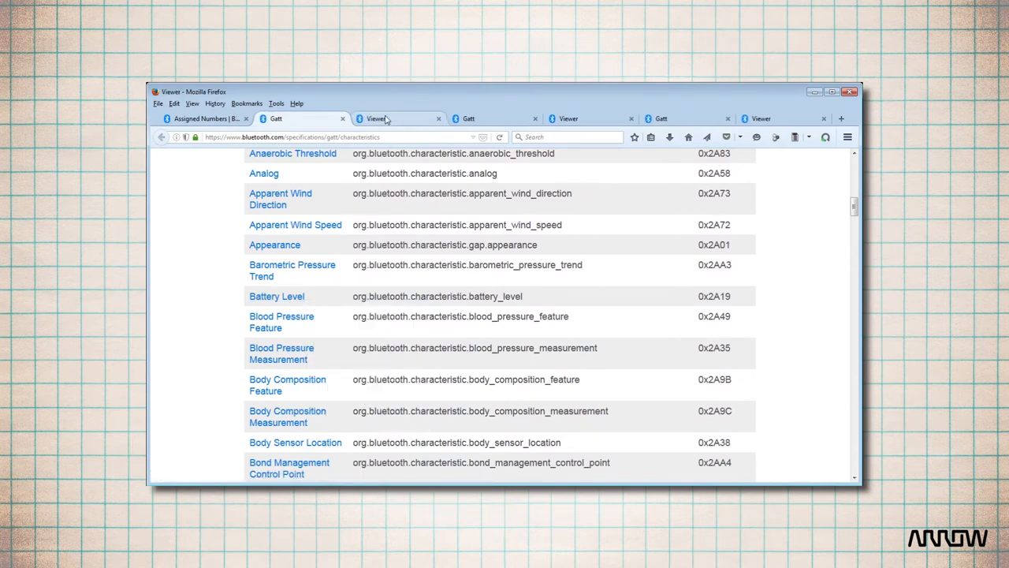
click(276, 295)
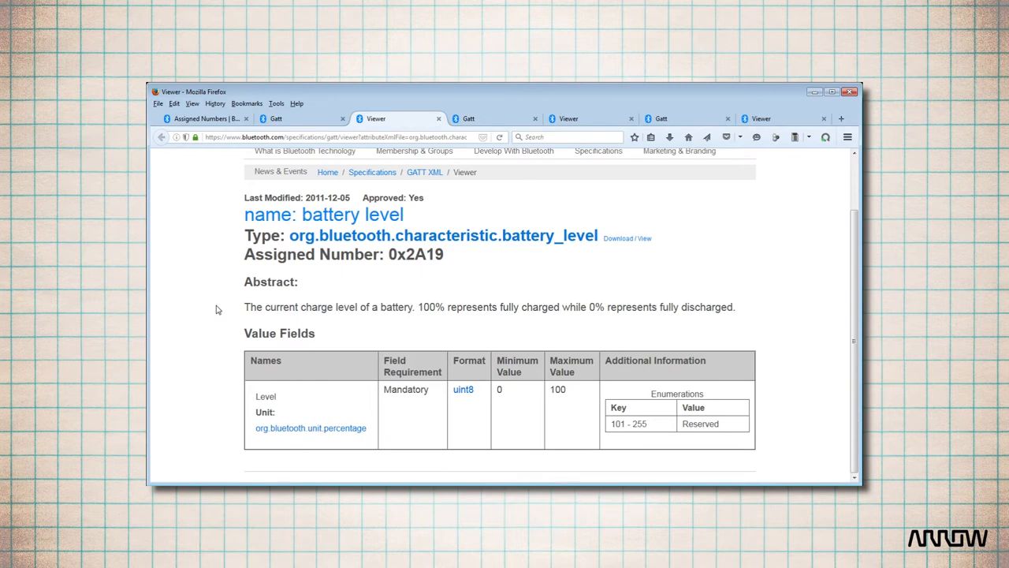